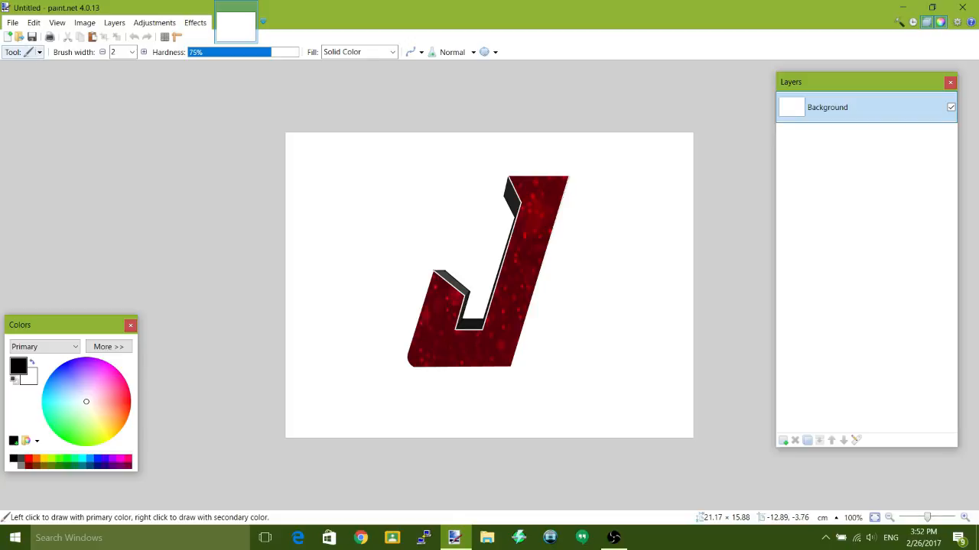
Start a new image sized 640 × 640 pixels
left_click(23, 52)
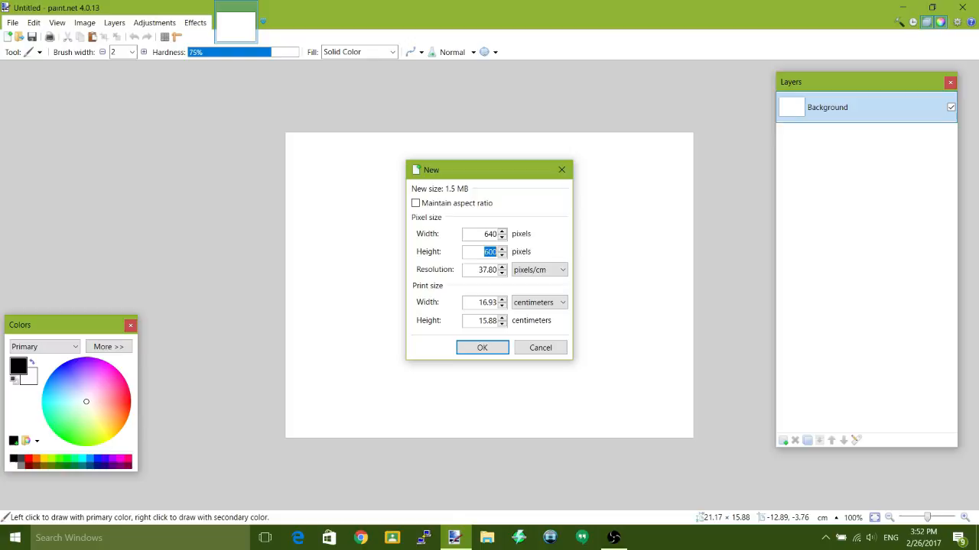
type("640")
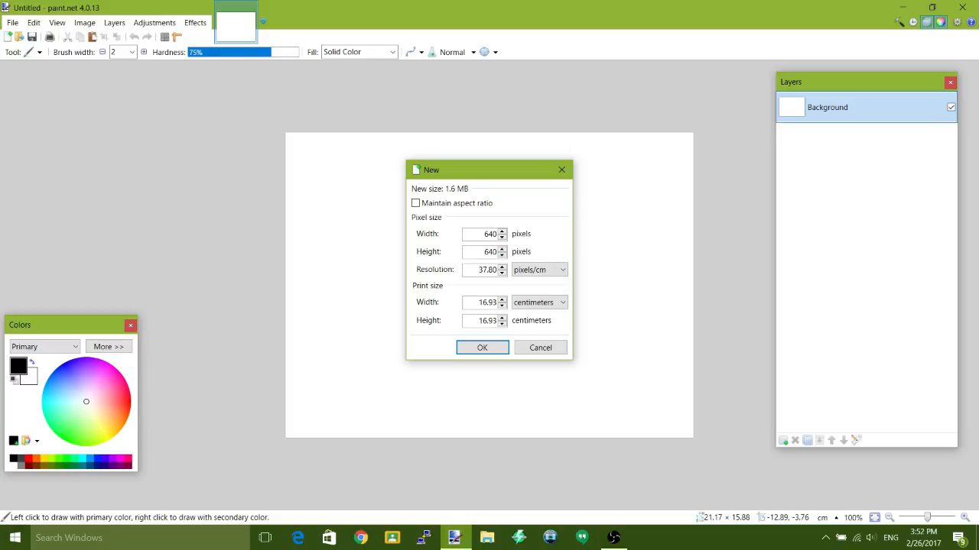
left_click(481, 347)
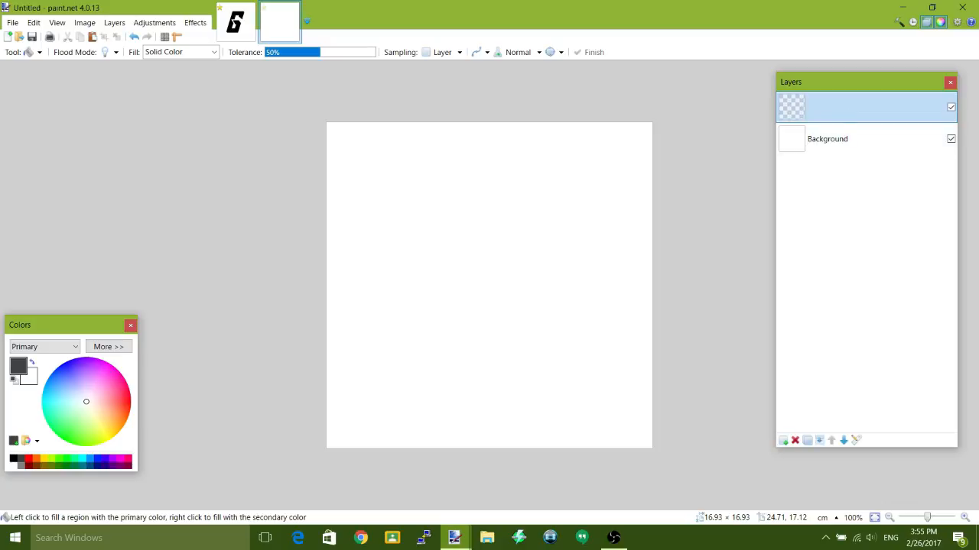
Hide the Background layer and type a black G in Raider Crusader at size 300
left_click(783, 441)
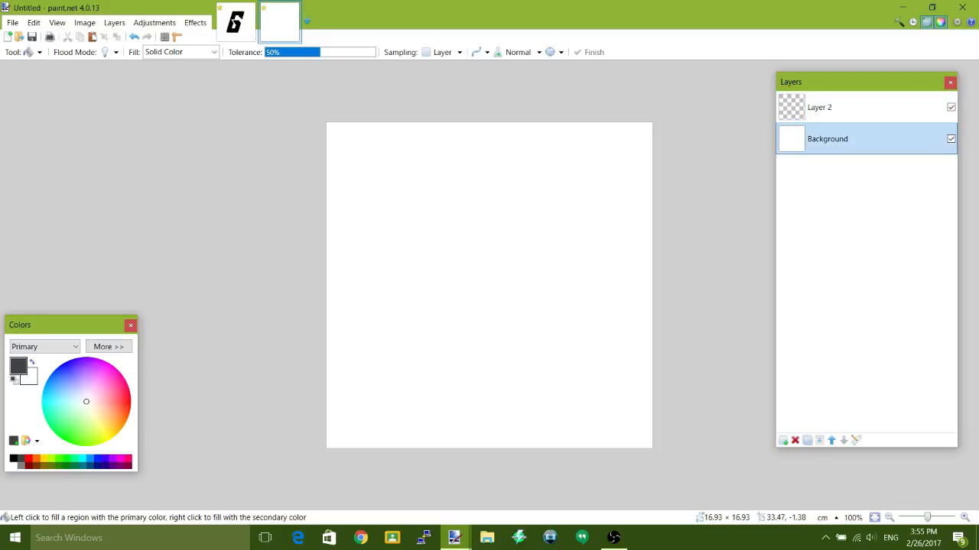
left_click(951, 138)
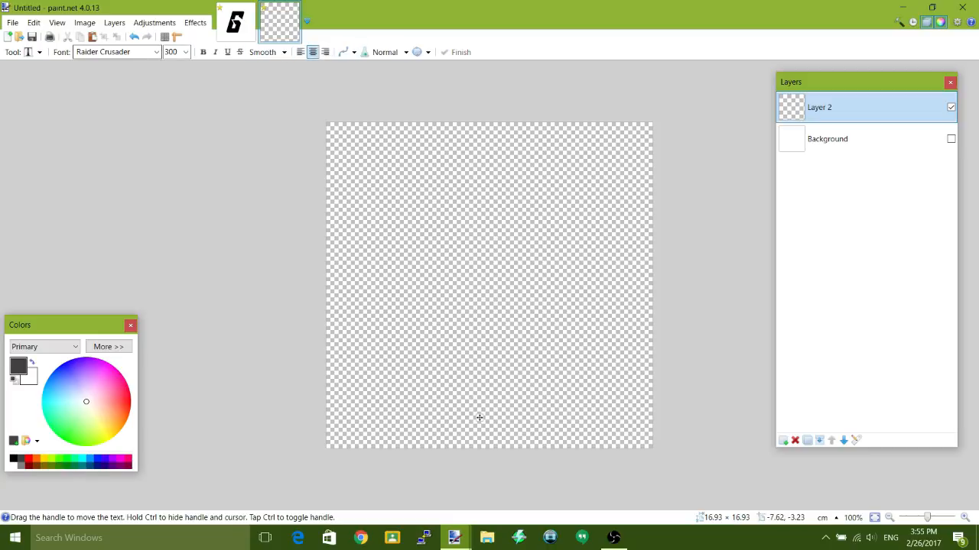
left_click(477, 157)
type("G")
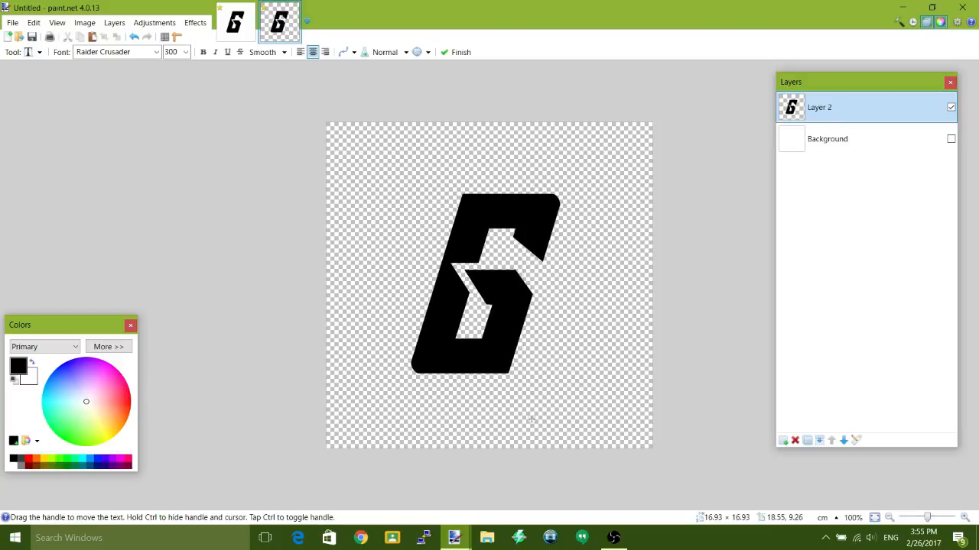
mouse_move(805, 440)
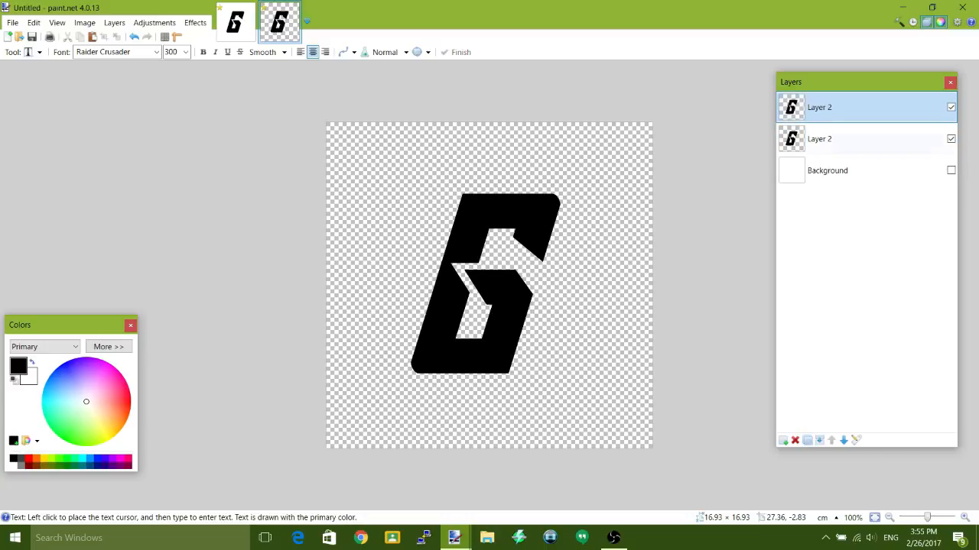
Duplicate the G layer and fill the lower copy's letter with dark grey
left_click(819, 139)
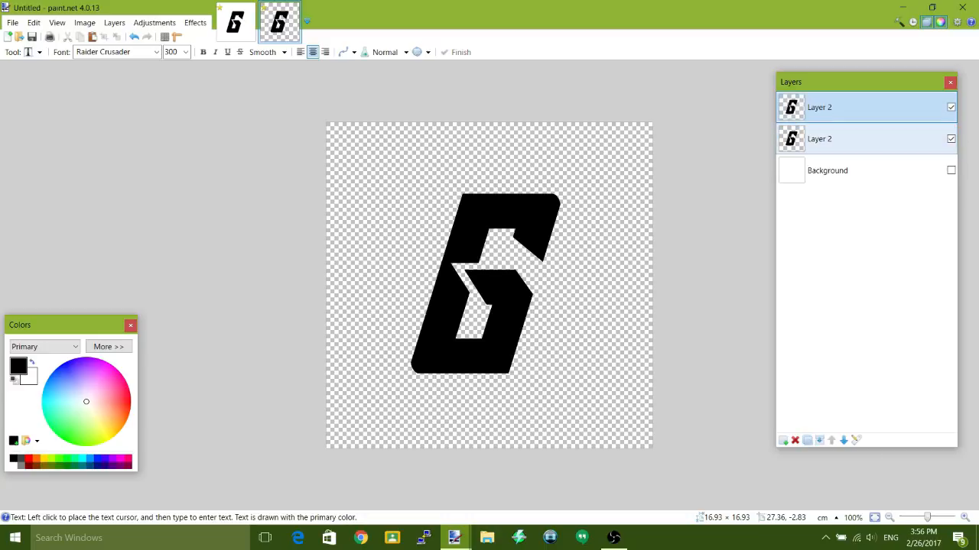
left_click(841, 138)
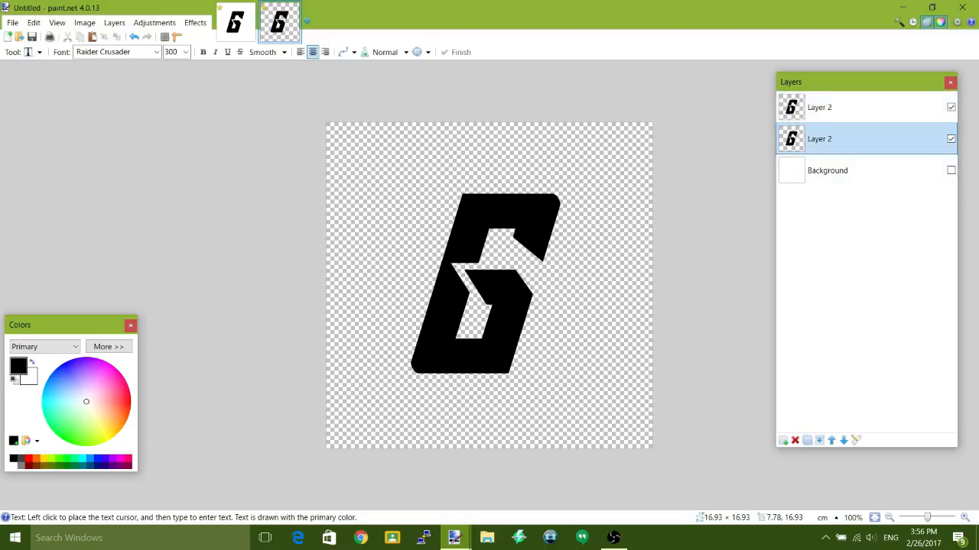
left_click(27, 52)
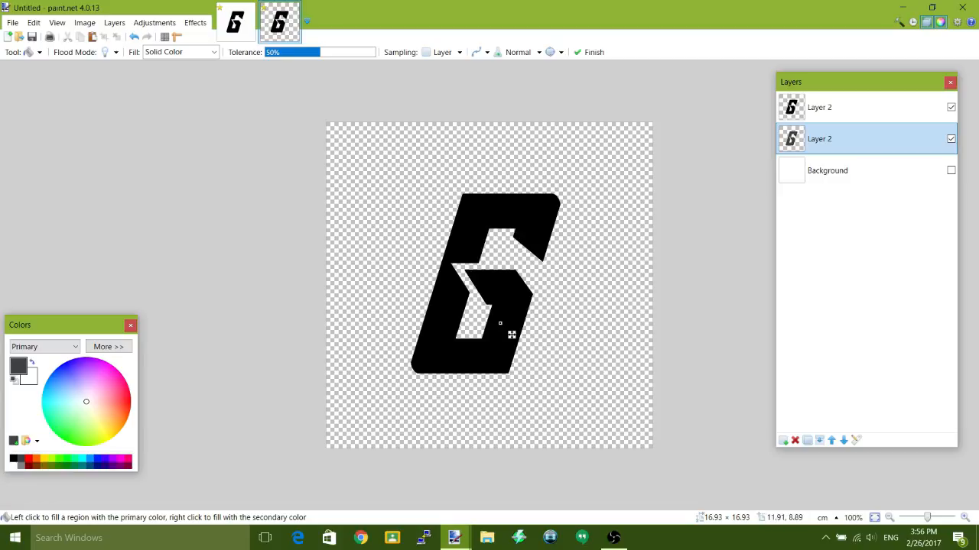
left_click(114, 22)
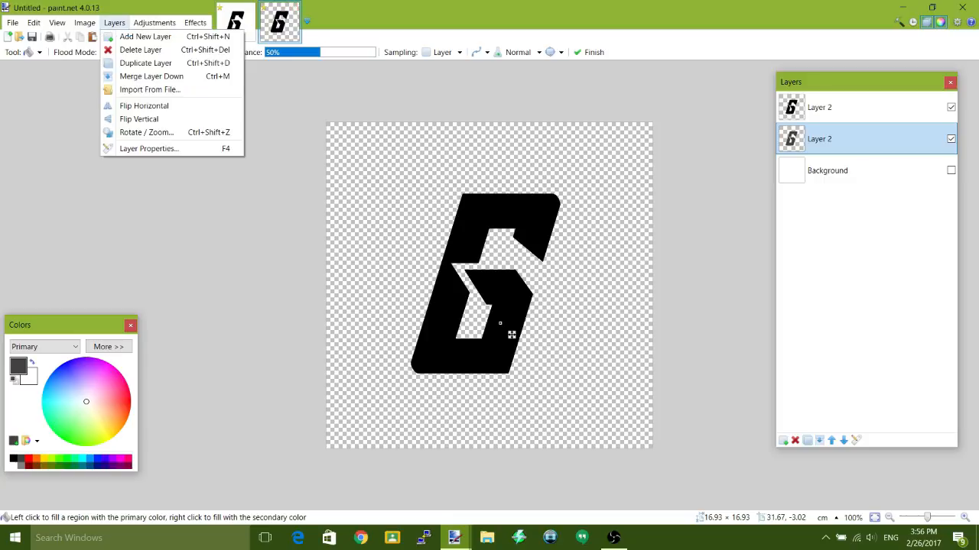
Shrink the grey G copy to about 0.78 zoom with Layers > Rotate / Zoom
left_click(145, 133)
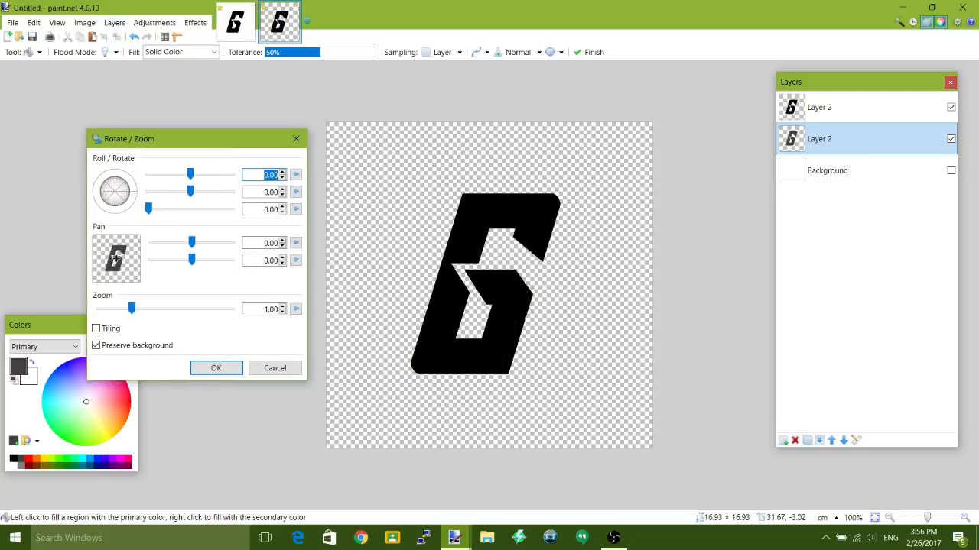
left_click_drag(131, 309, 122, 309)
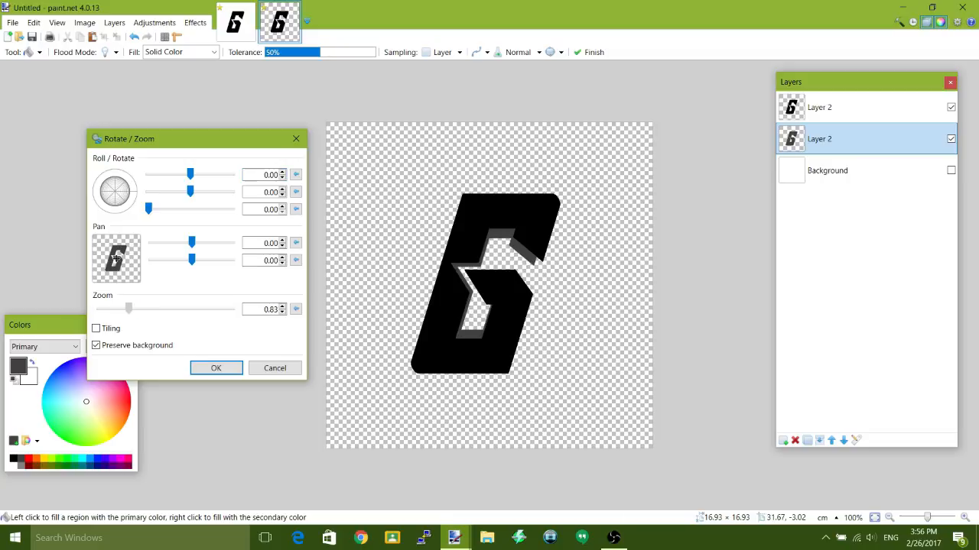
left_click_drag(129, 308, 122, 308)
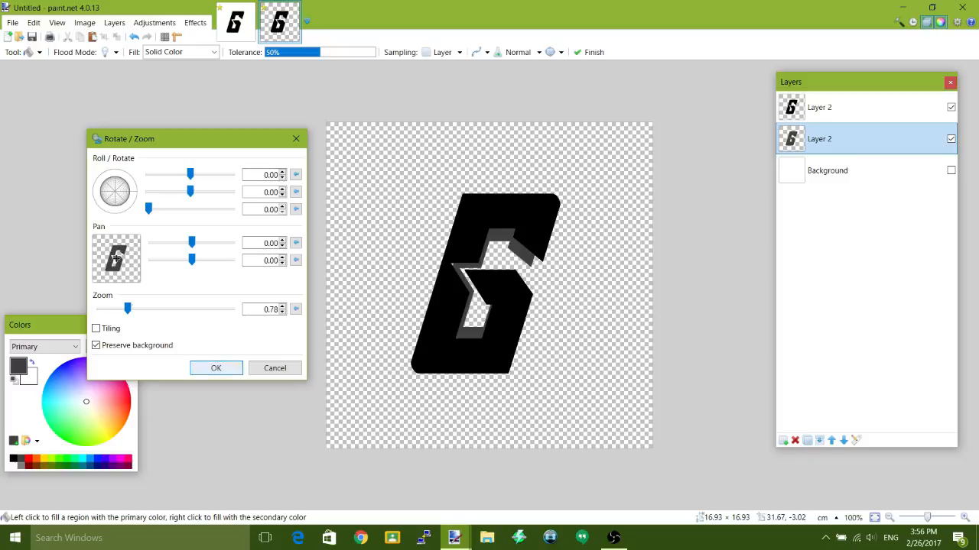
left_click(216, 368)
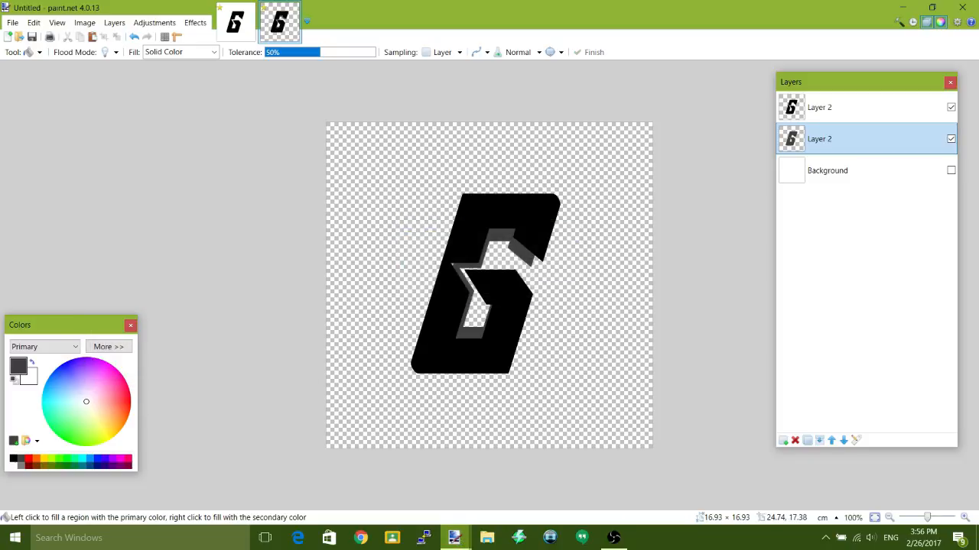
On a new layer, paint grey over the side-face gaps with an 11-pixel brush
left_click(783, 440)
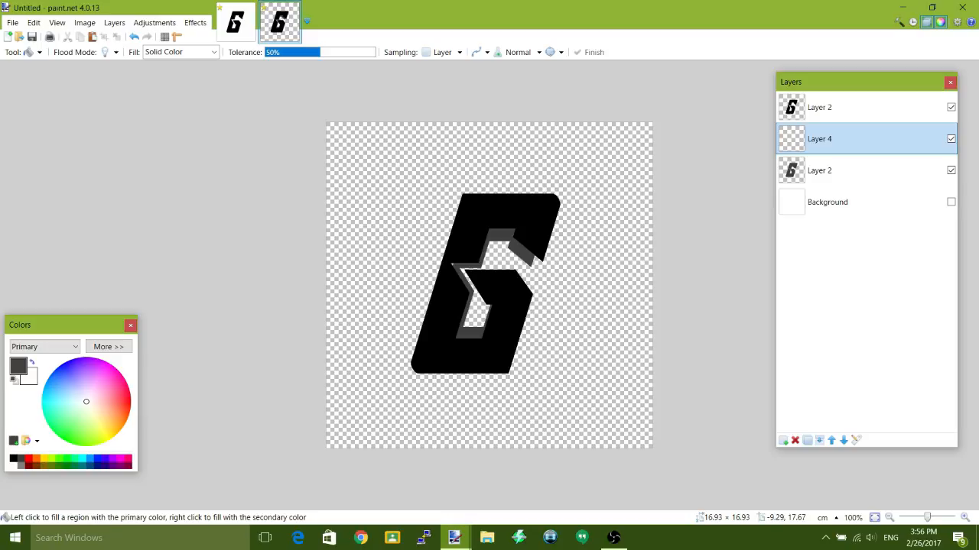
left_click(15, 52)
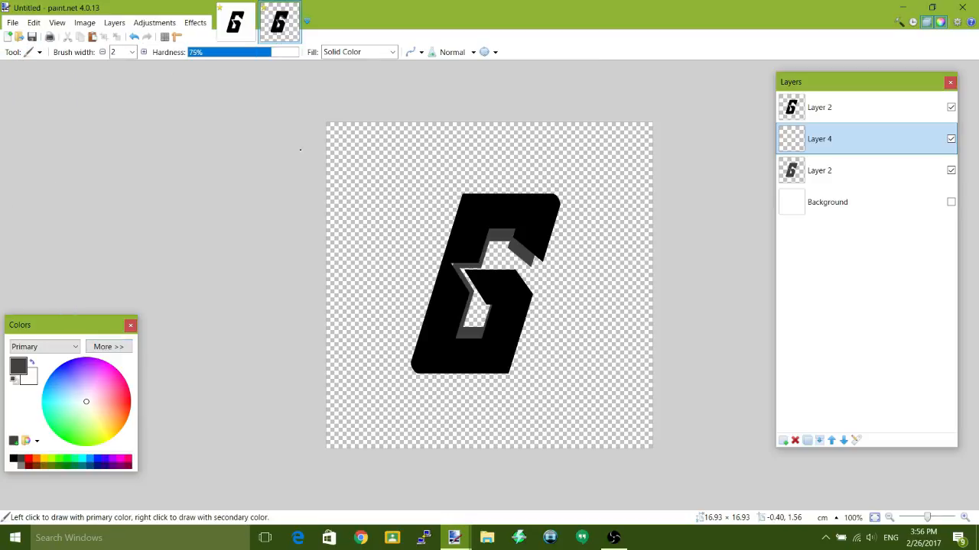
left_click(132, 52)
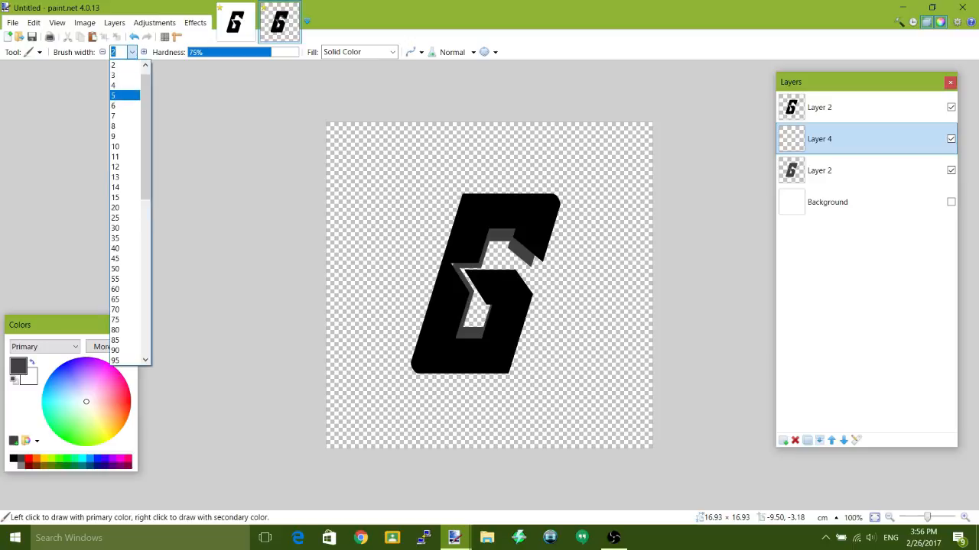
left_click(114, 94)
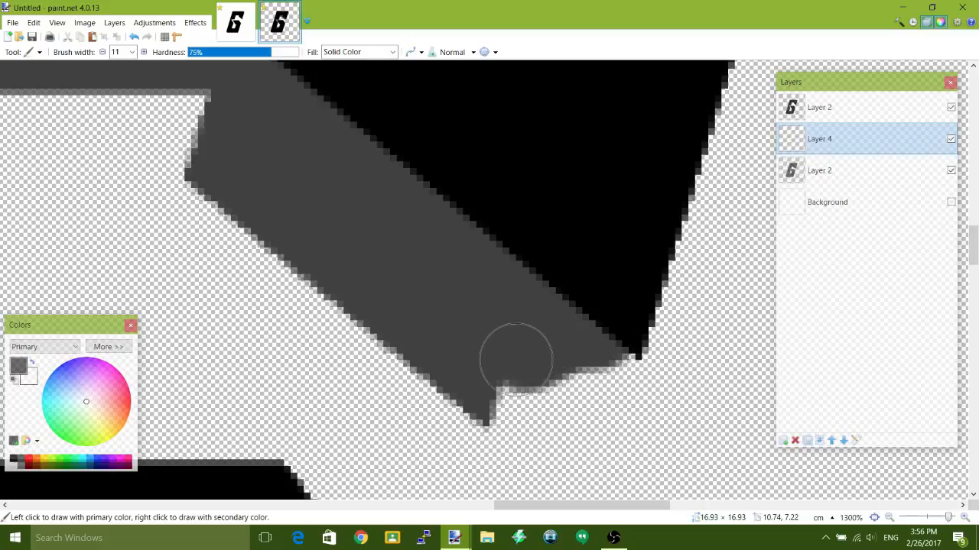
left_click_drag(516, 359, 572, 349)
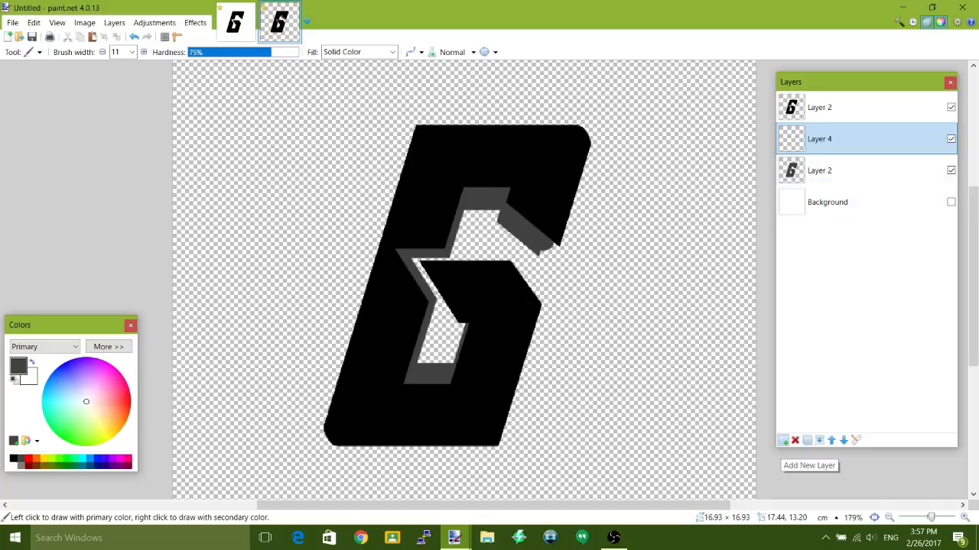
On a new layer, draw thin black lines along two side-face corners
left_click(783, 440)
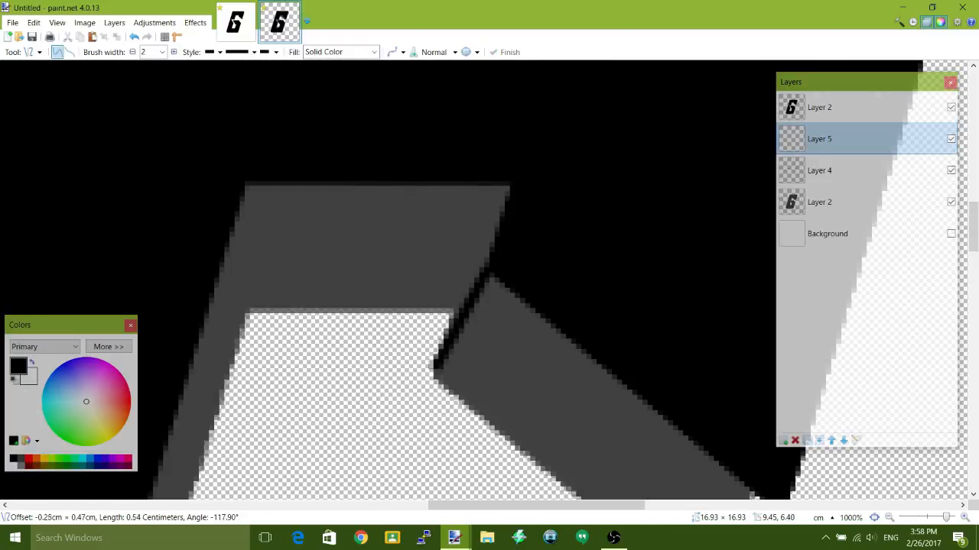
left_click_drag(437, 382, 509, 189)
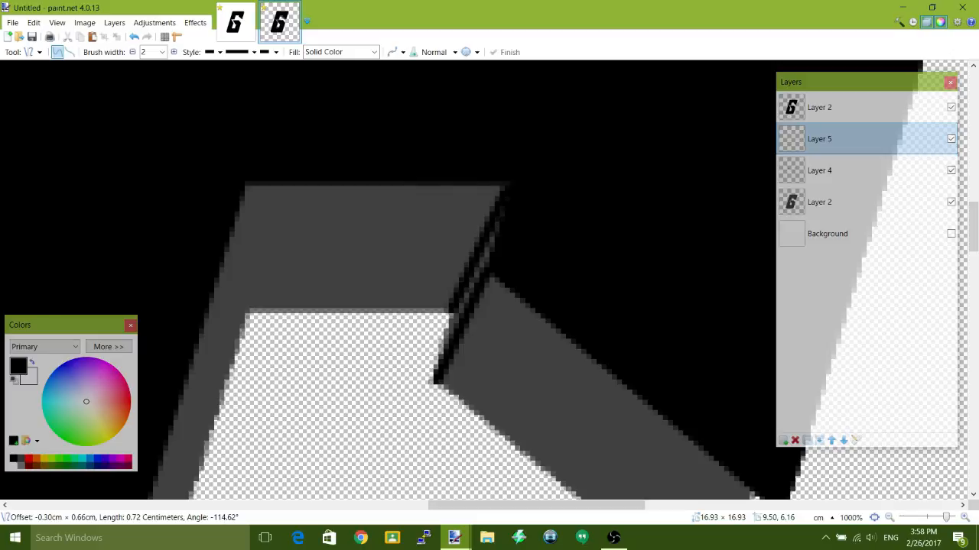
left_click_drag(245, 183, 244, 313)
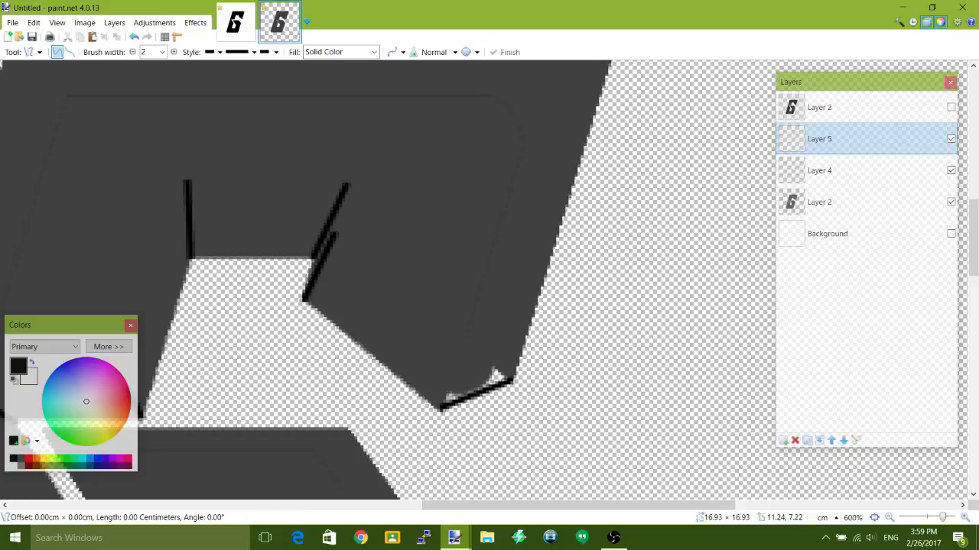
Draw black lines along the side-face edges, the long lower edge and the notch
left_click_drag(334, 235, 514, 380)
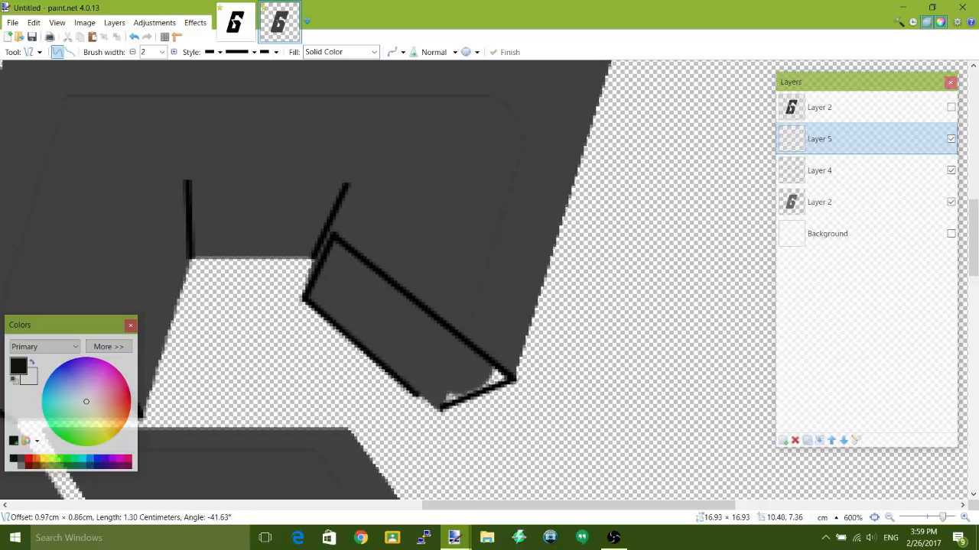
left_click_drag(304, 297, 440, 409)
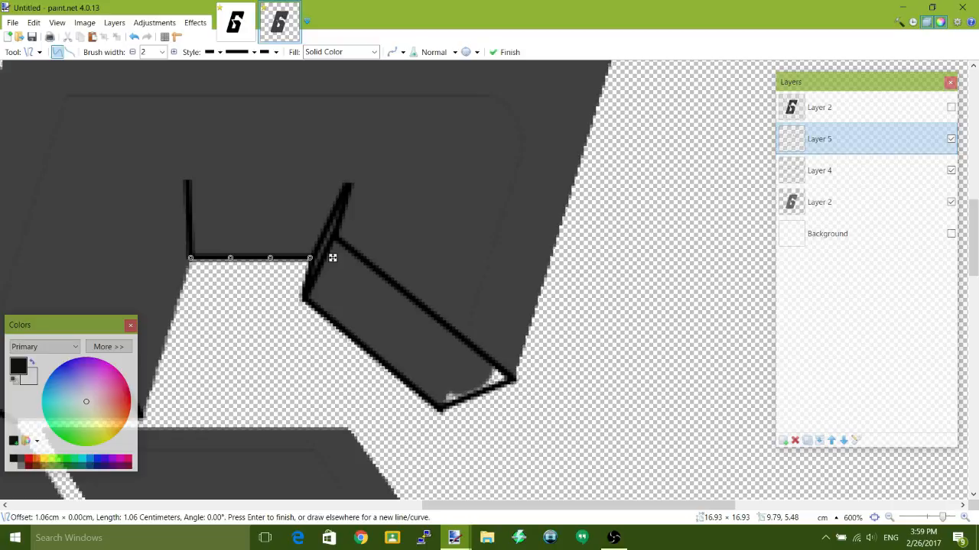
left_click_drag(310, 258, 349, 187)
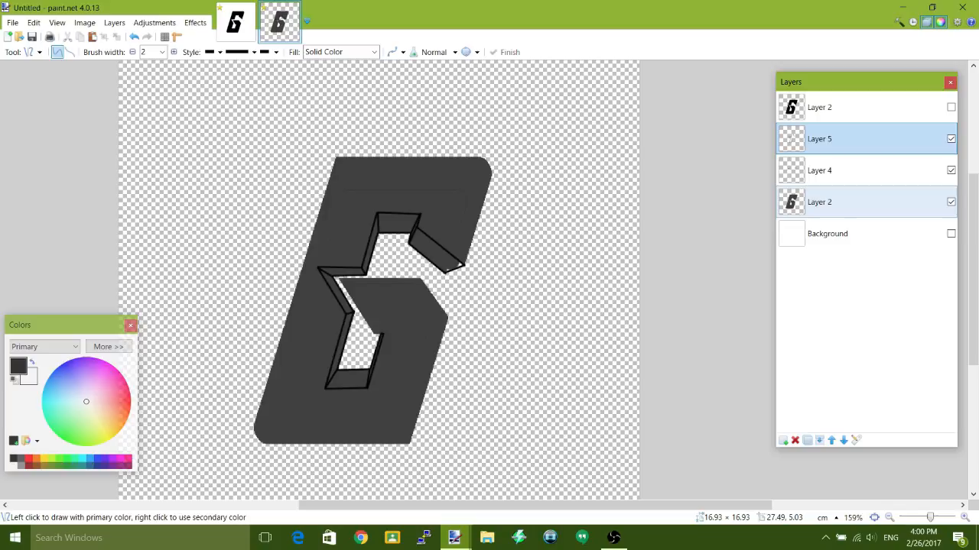
Delete the grey copy and grey paint layers, then show the black G layer again
left_click(841, 201)
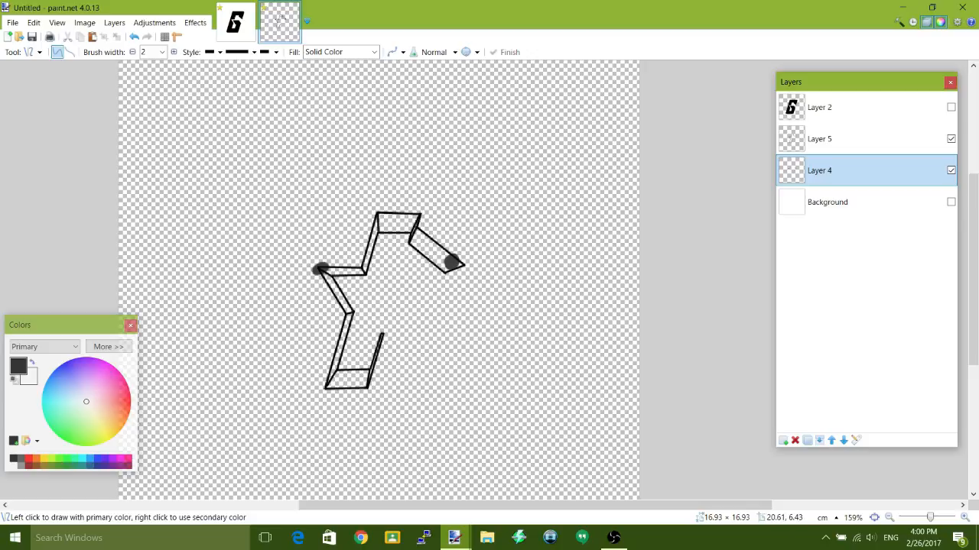
left_click(818, 138)
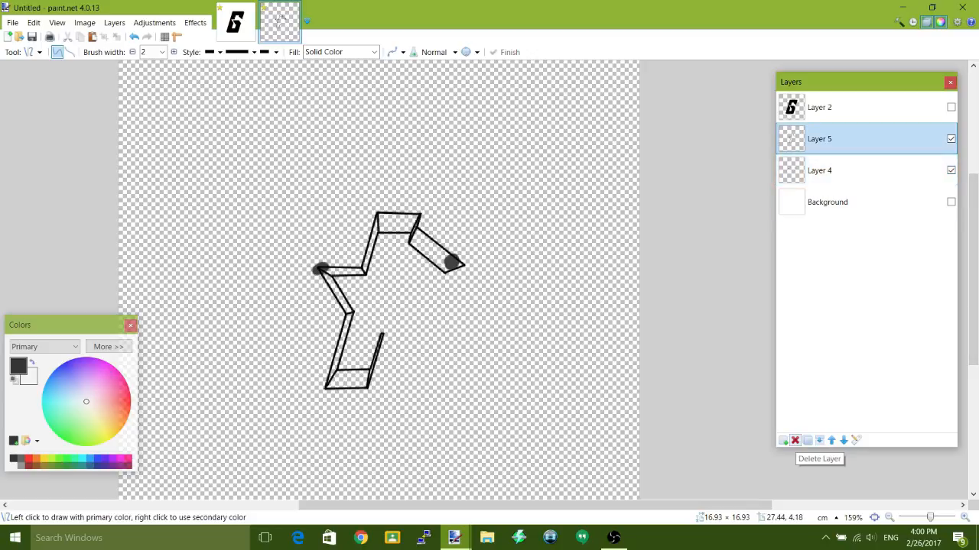
left_click(794, 439)
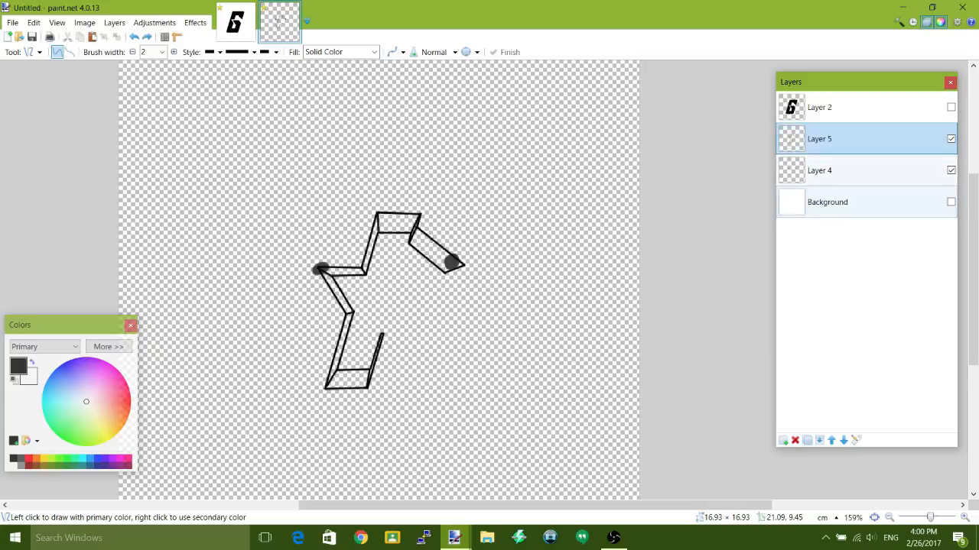
left_click(794, 440)
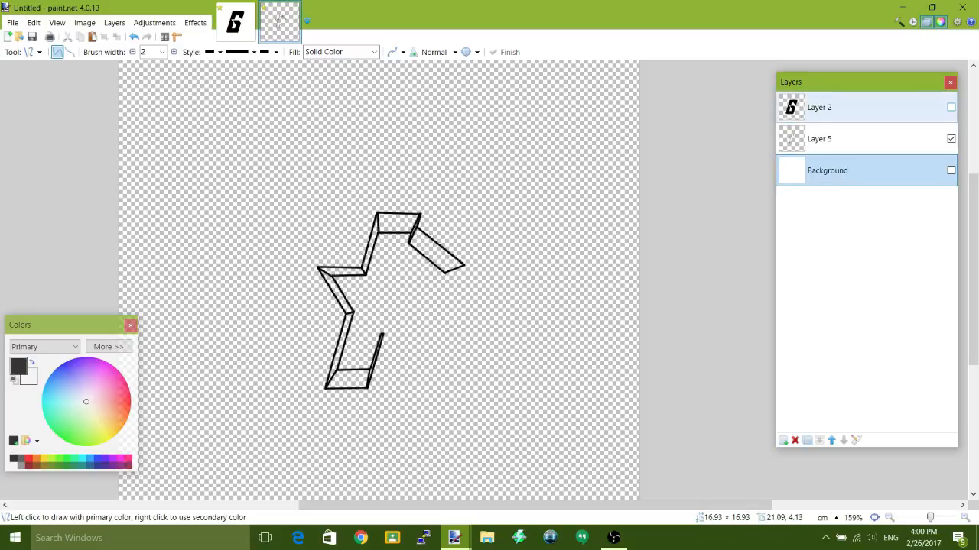
left_click(952, 107)
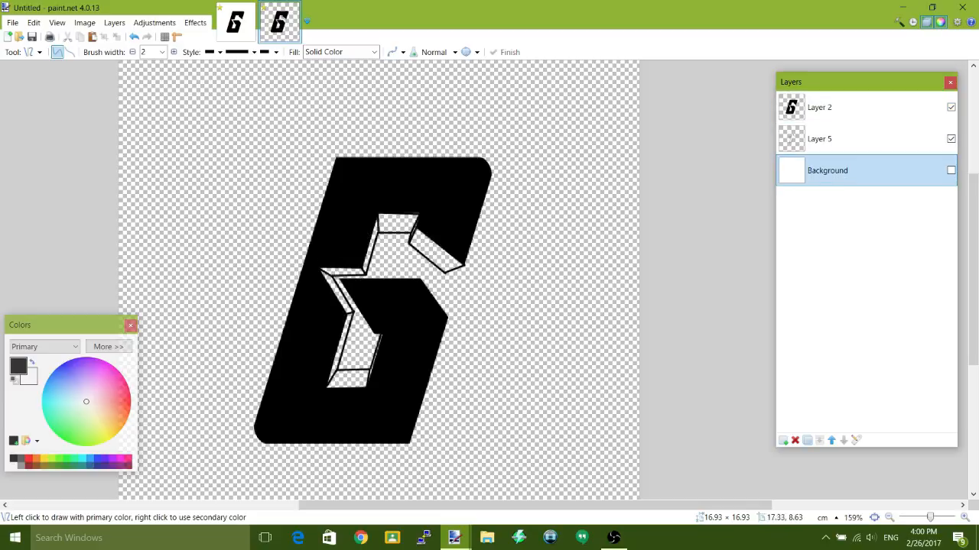
left_click(841, 138)
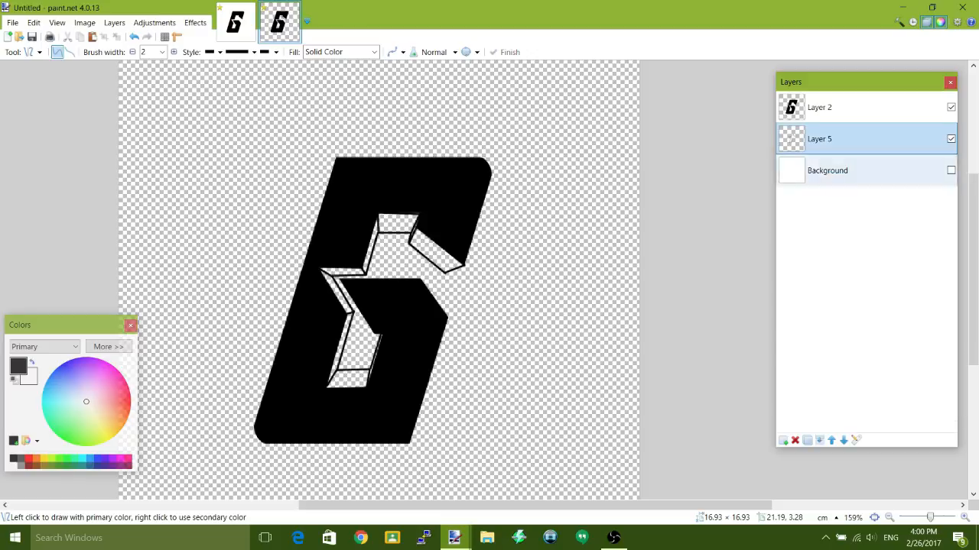
Switch to the Paint Bucket to fill an inner side face with dark grey
left_click(23, 52)
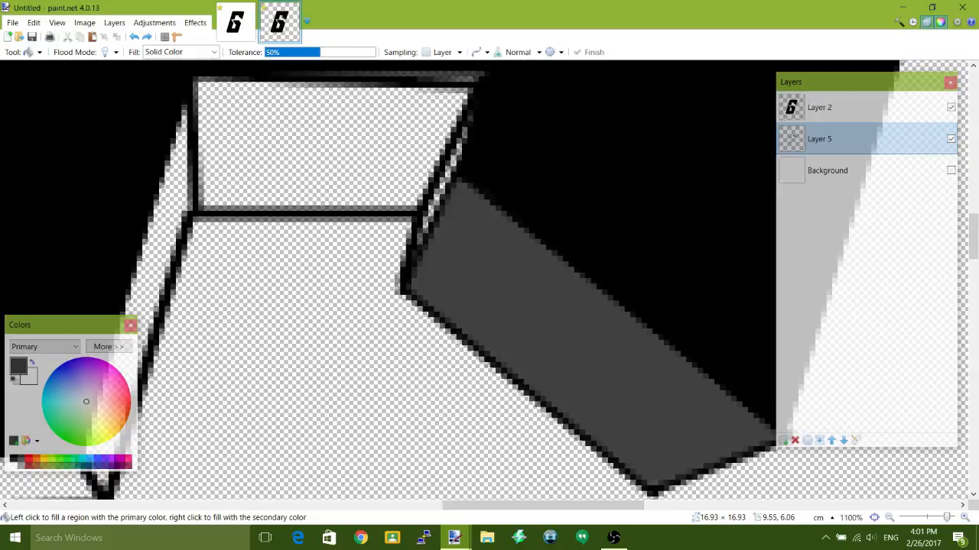
Fill the upper, lower and top inner faces with greys like 2D2D2D, 1E1E1E, 303030
left_click(436, 191)
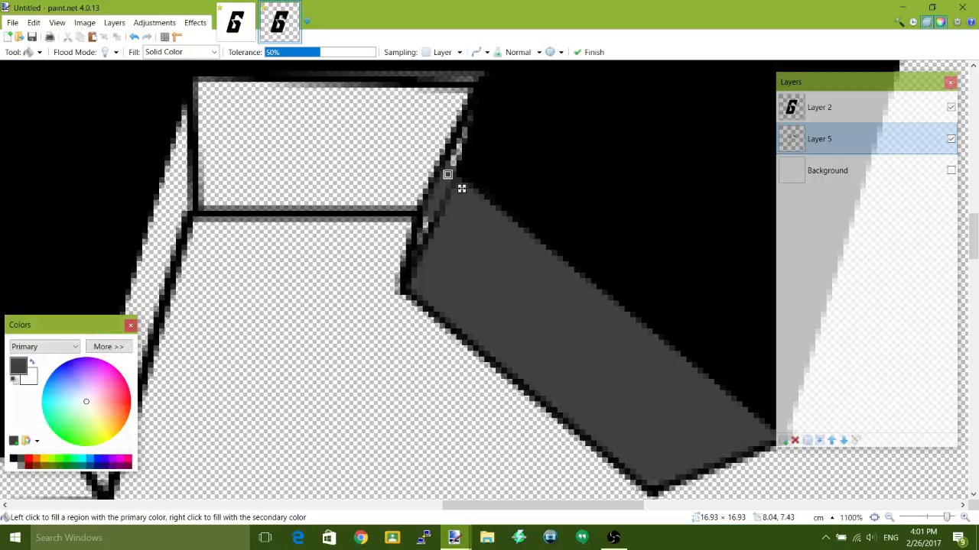
left_click(108, 346)
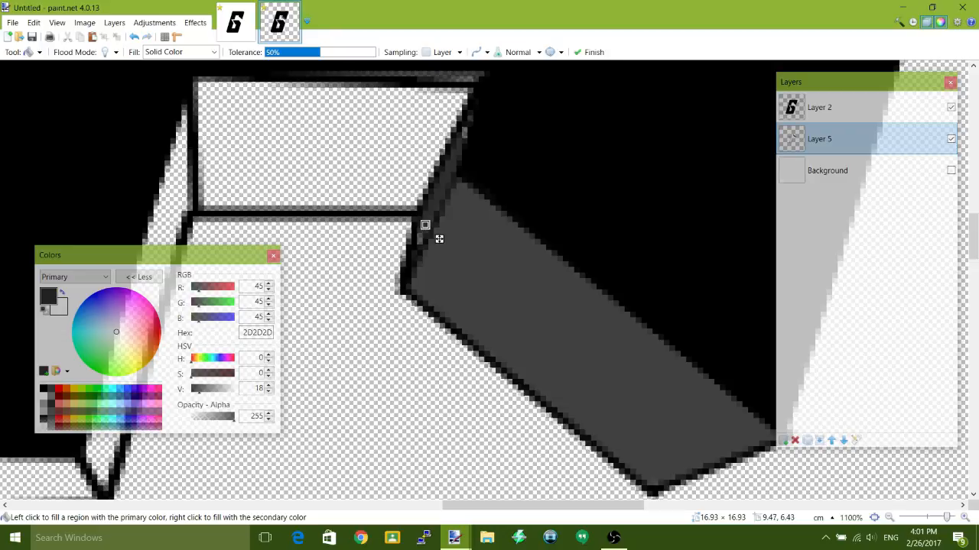
left_click(425, 225)
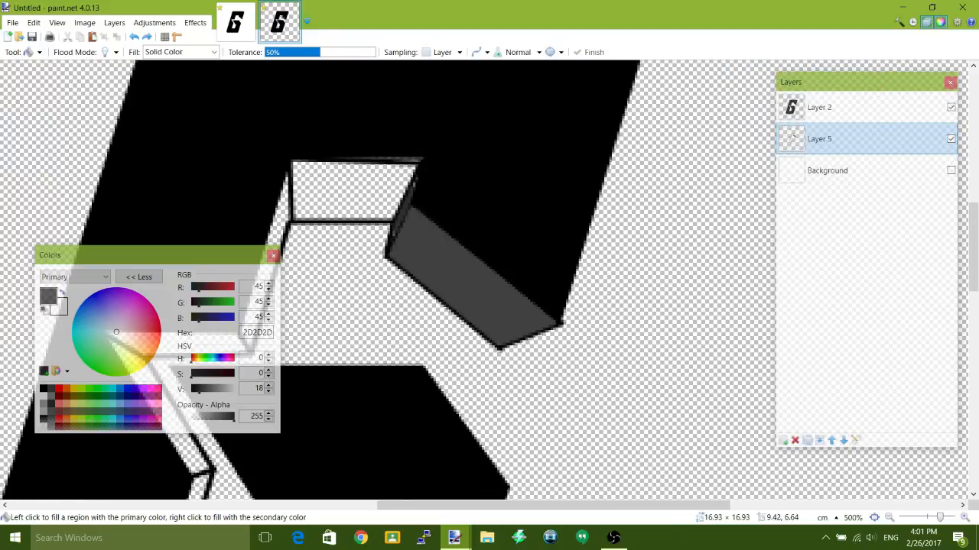
left_click(355, 187)
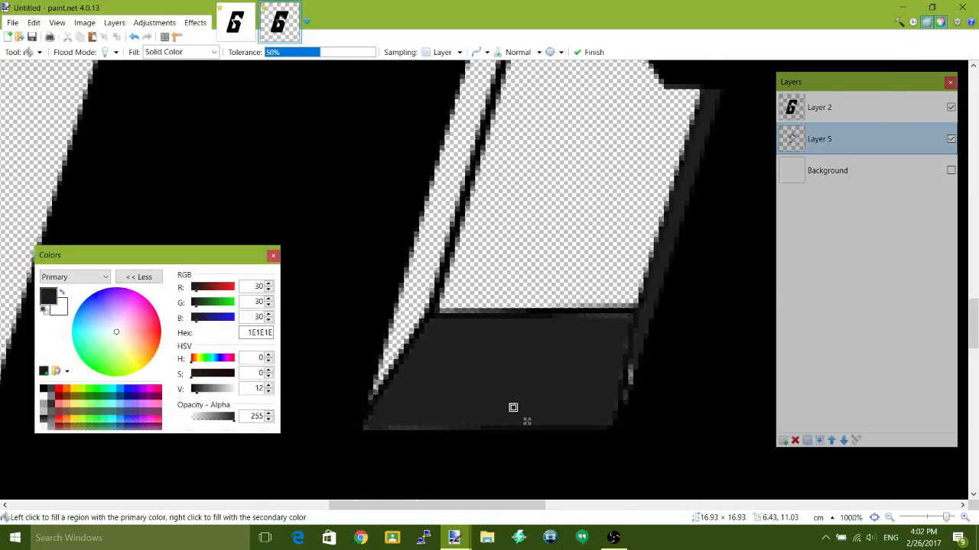
left_click(513, 407)
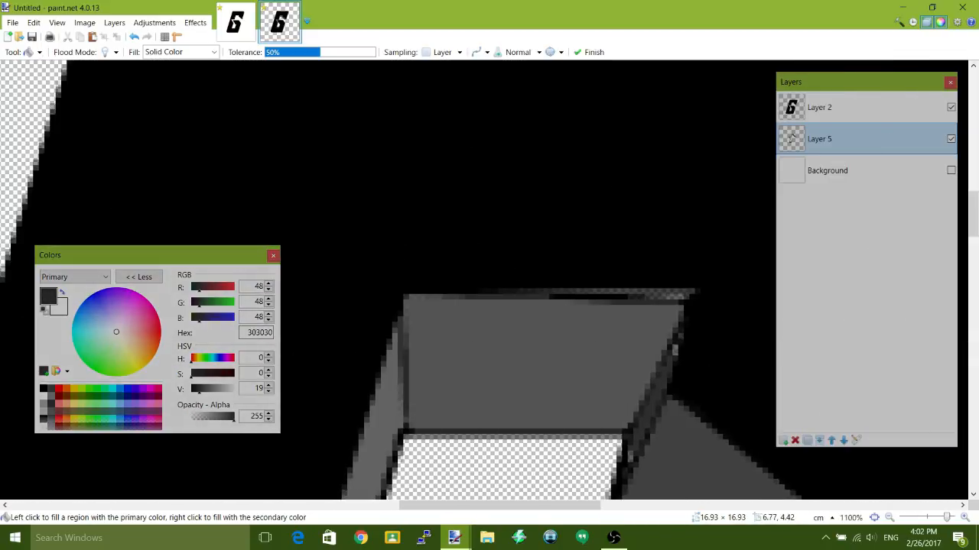
left_click(13, 52)
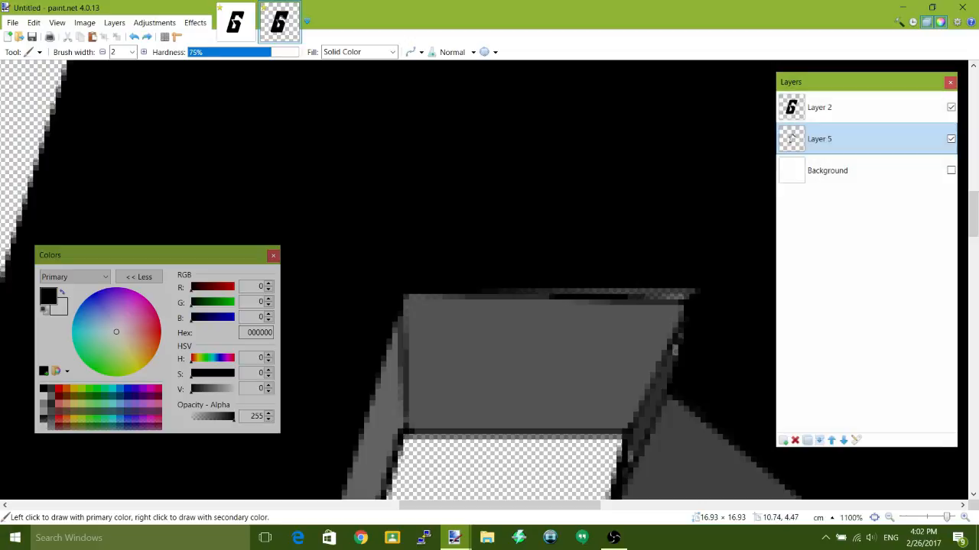
On the letter's layer, draw a black line along the edge of a grey side face
left_click(819, 107)
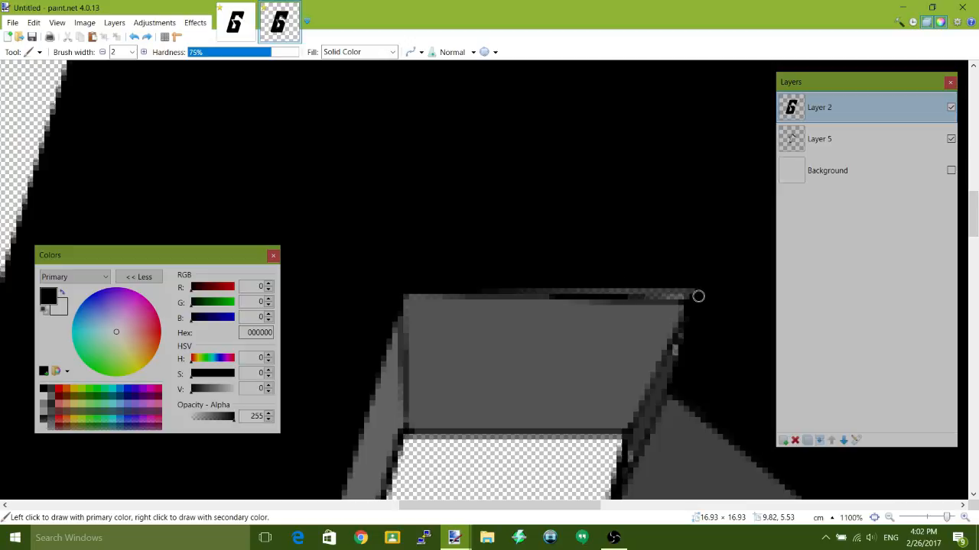
left_click_drag(698, 296, 522, 288)
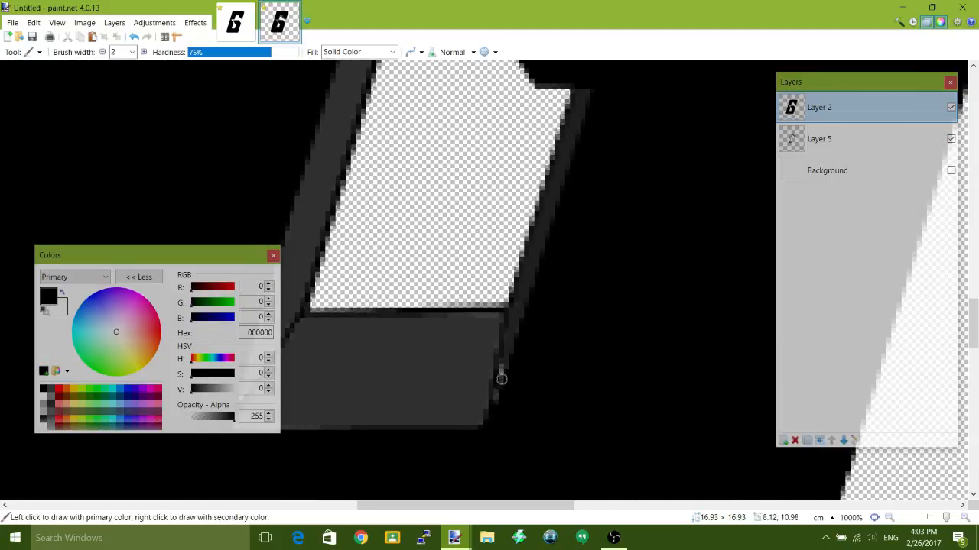
mouse_move(522, 413)
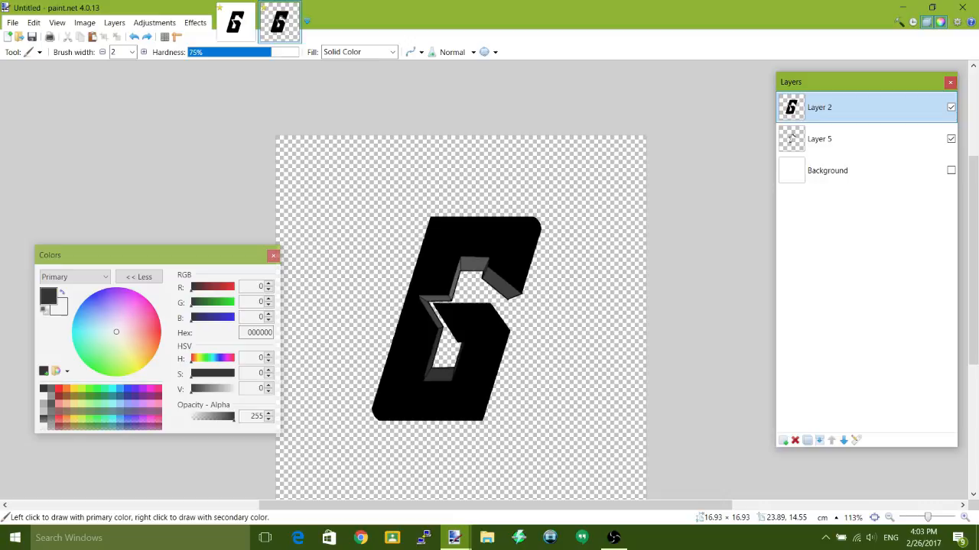
Import the Galaxy image from the Textures folder as a new layer
left_click(783, 440)
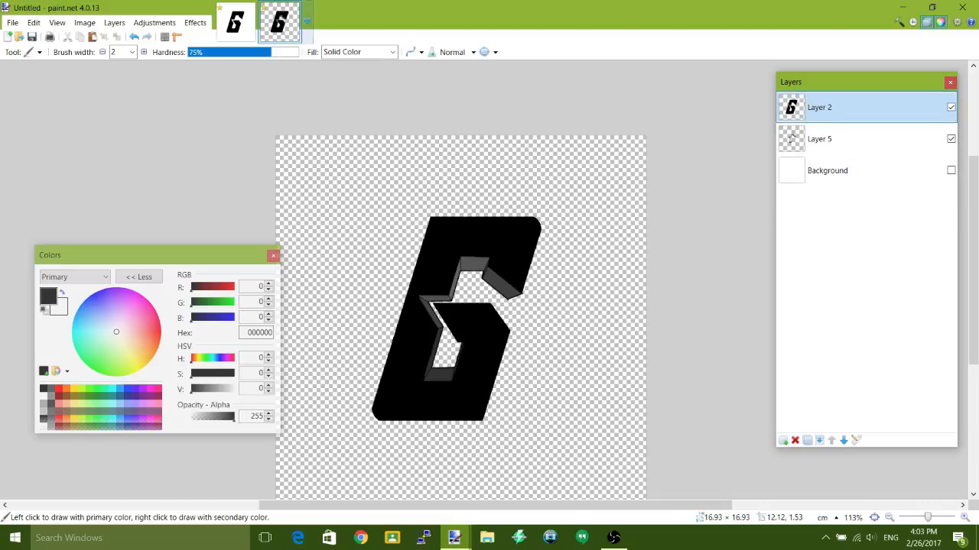
left_click(113, 22)
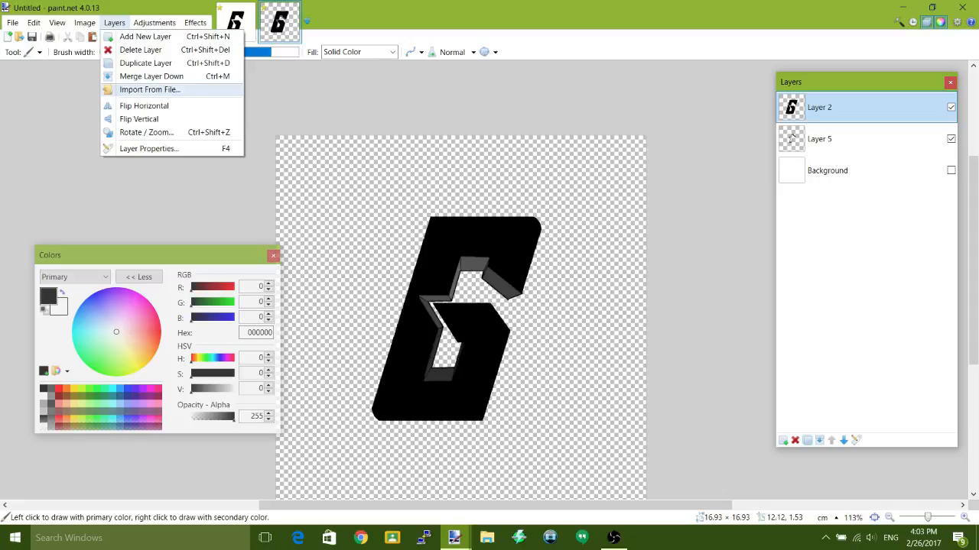
left_click(149, 90)
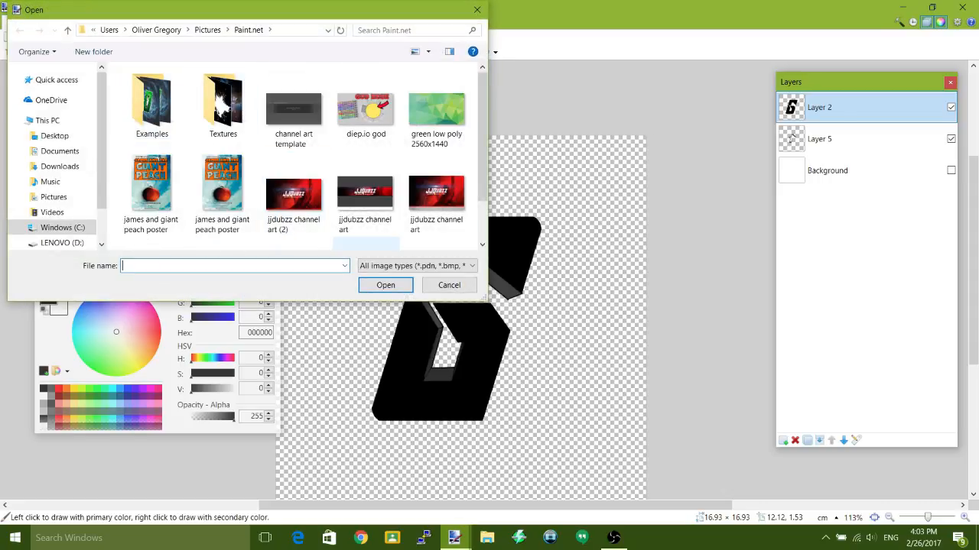
left_click(222, 103)
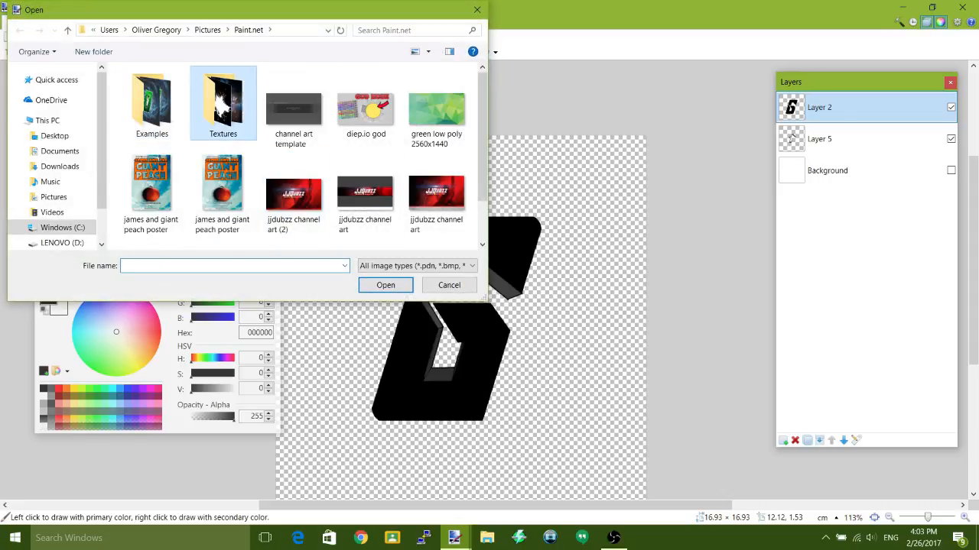
double_click(223, 103)
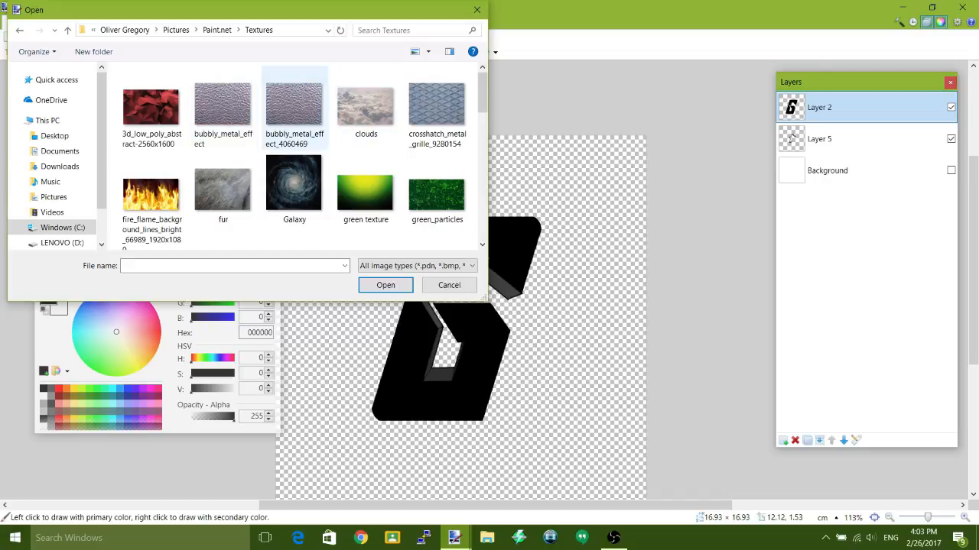
left_click(152, 107)
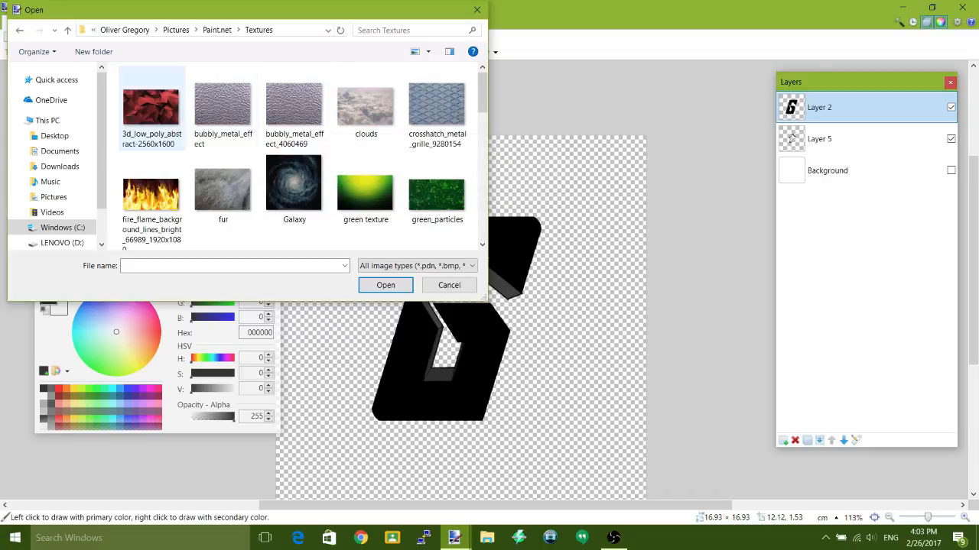
double_click(294, 182)
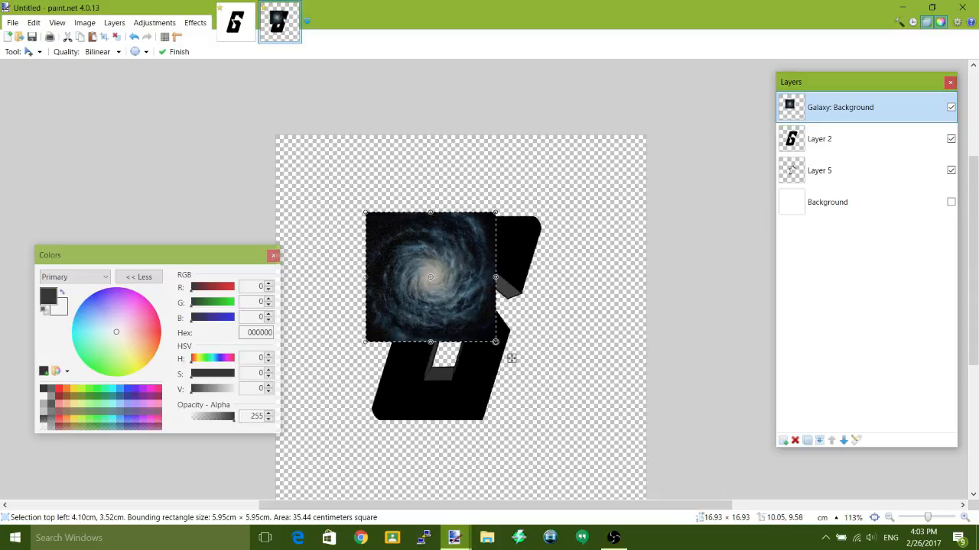
Scale and shift the galaxy image to cover the G, then select the letter's layer
left_click_drag(496, 343, 562, 416)
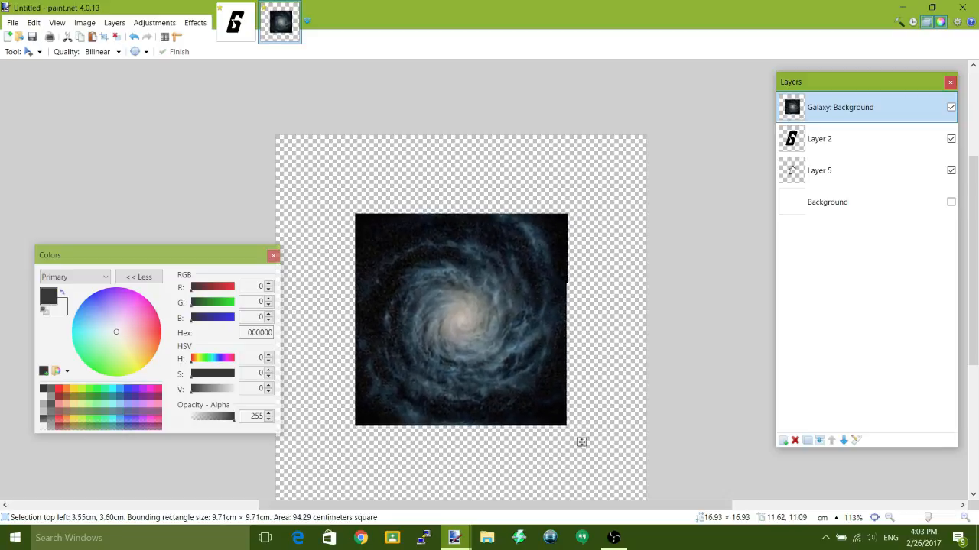
left_click_drag(460, 319, 472, 319)
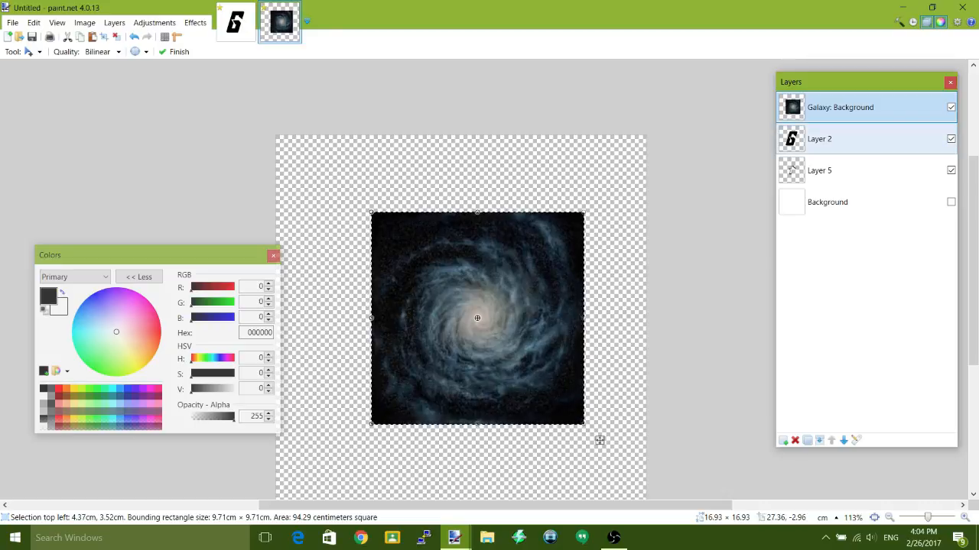
left_click(819, 138)
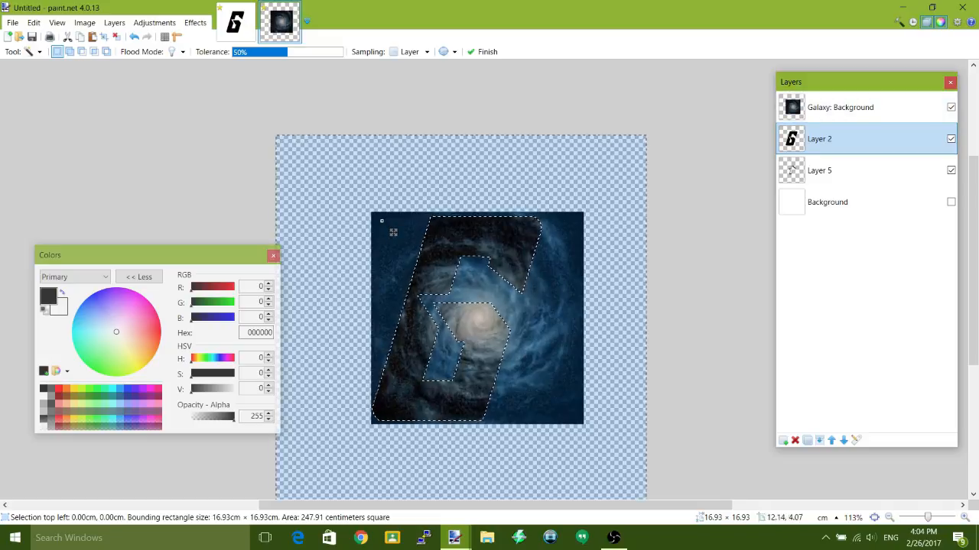
Clear the galaxy layer outside the letter shape and return to the letter's layer
left_click(840, 107)
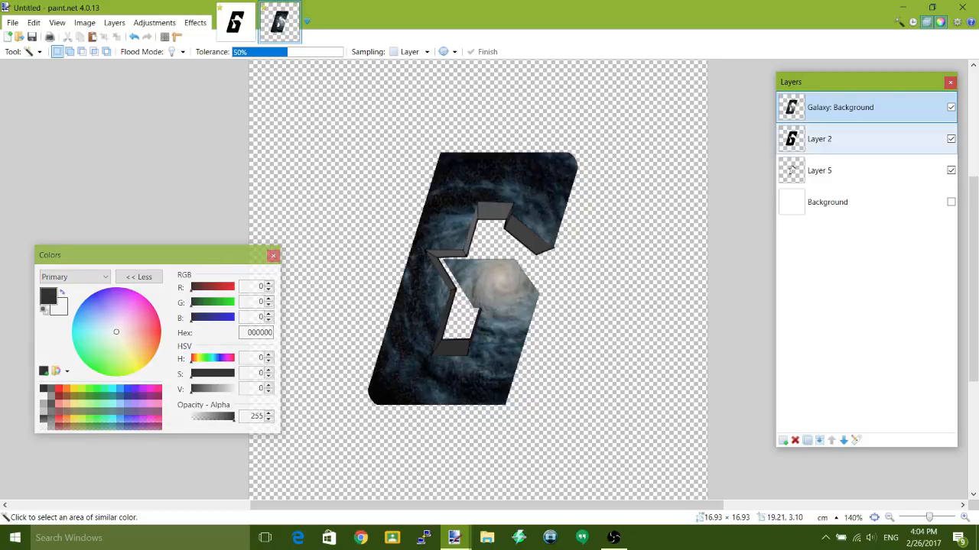
left_click(819, 169)
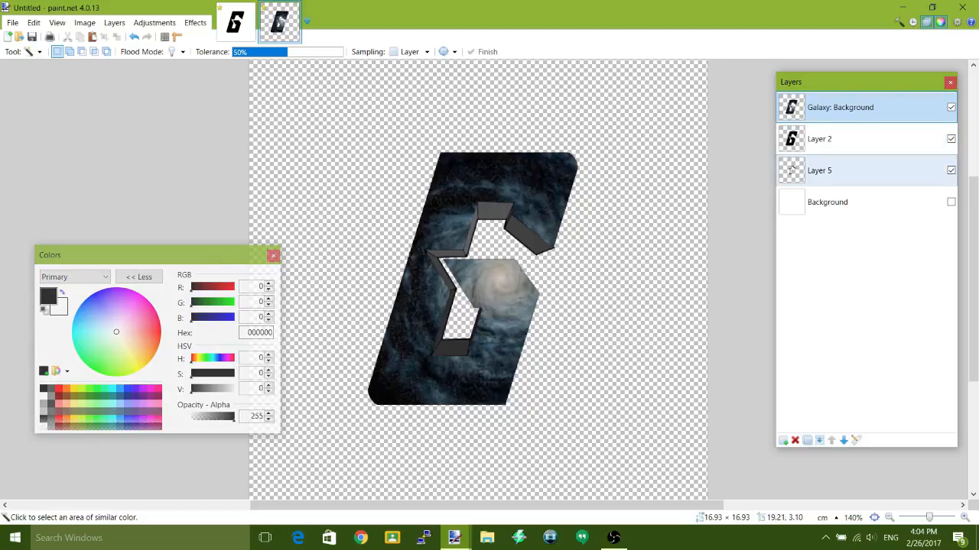
left_click(819, 139)
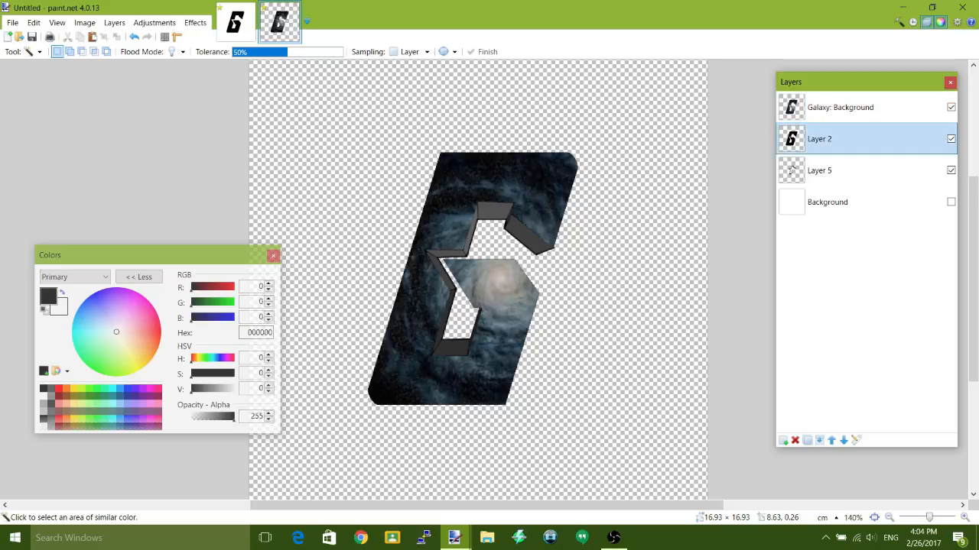
left_click(195, 22)
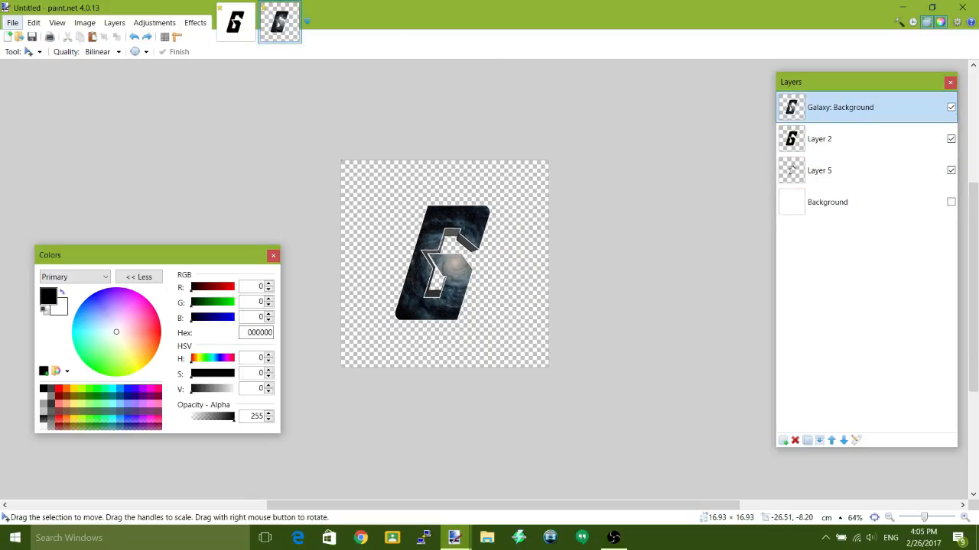
Save the image as 'logo' in PNG format, accepting default settings and flattening
left_click(12, 22)
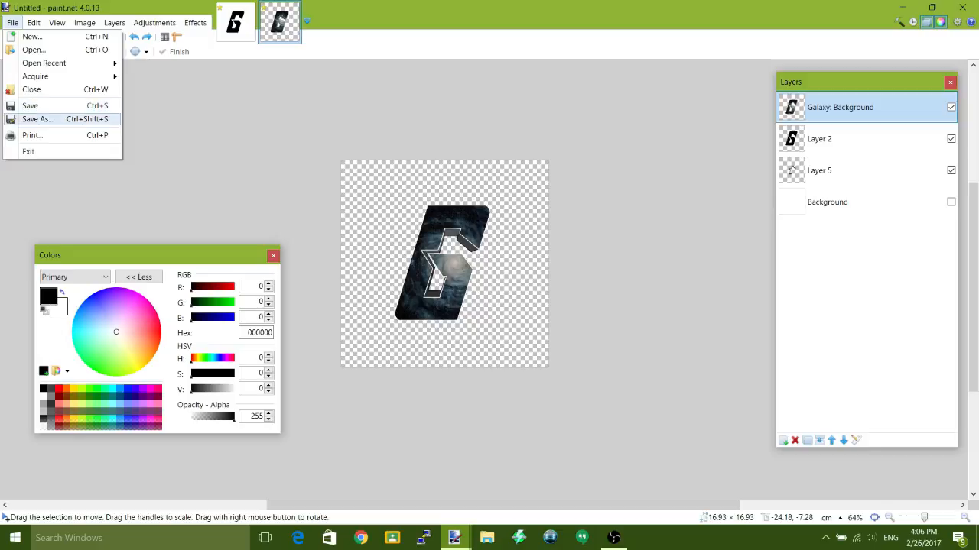
left_click(37, 119)
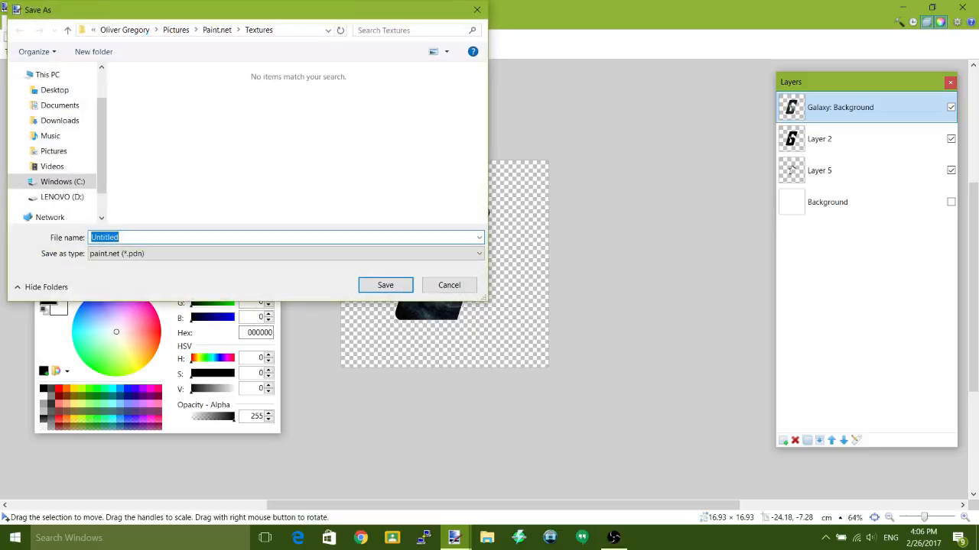
type("logo")
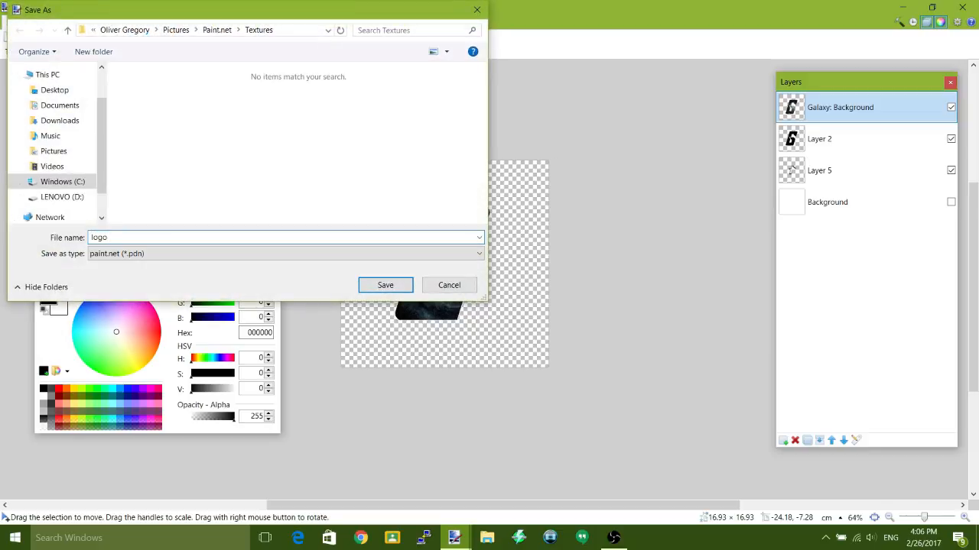
left_click(284, 253)
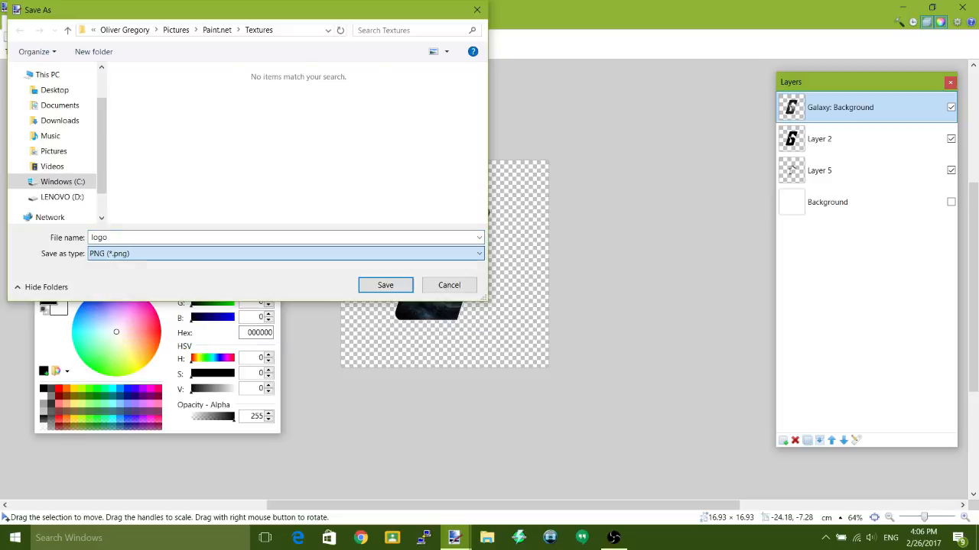
left_click(385, 285)
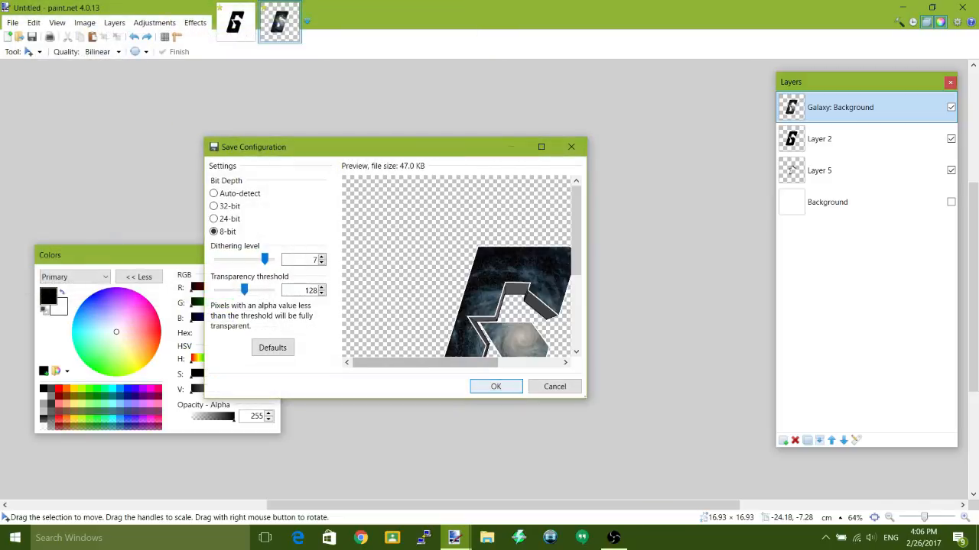
left_click(495, 386)
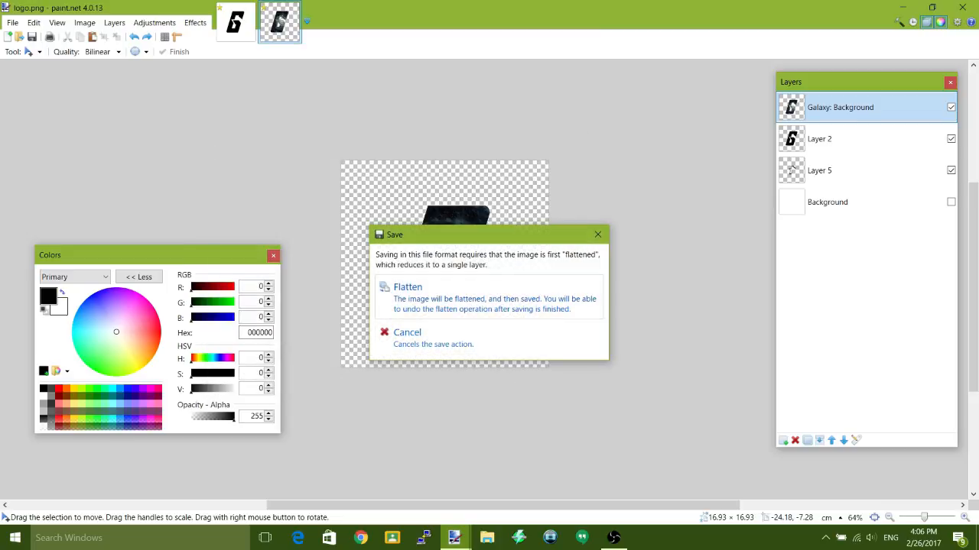
left_click(407, 287)
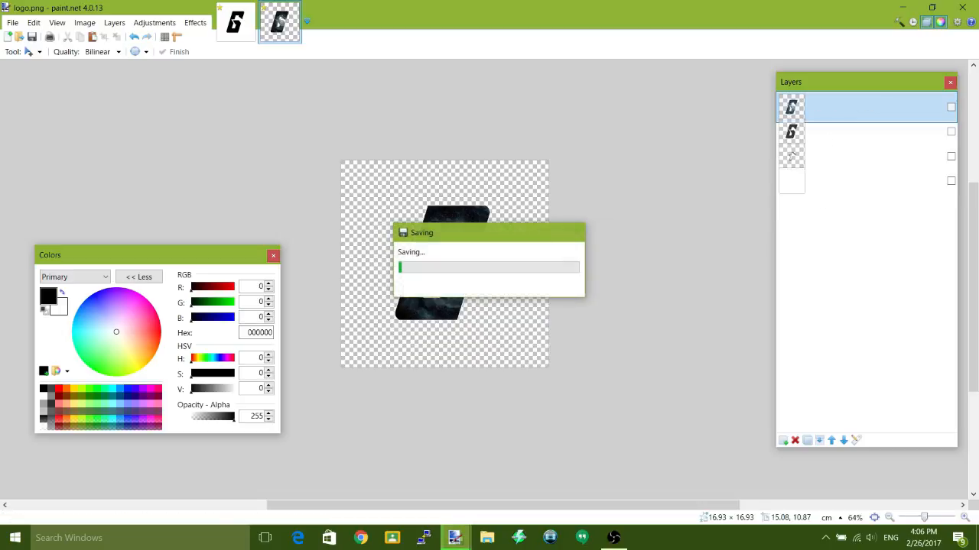